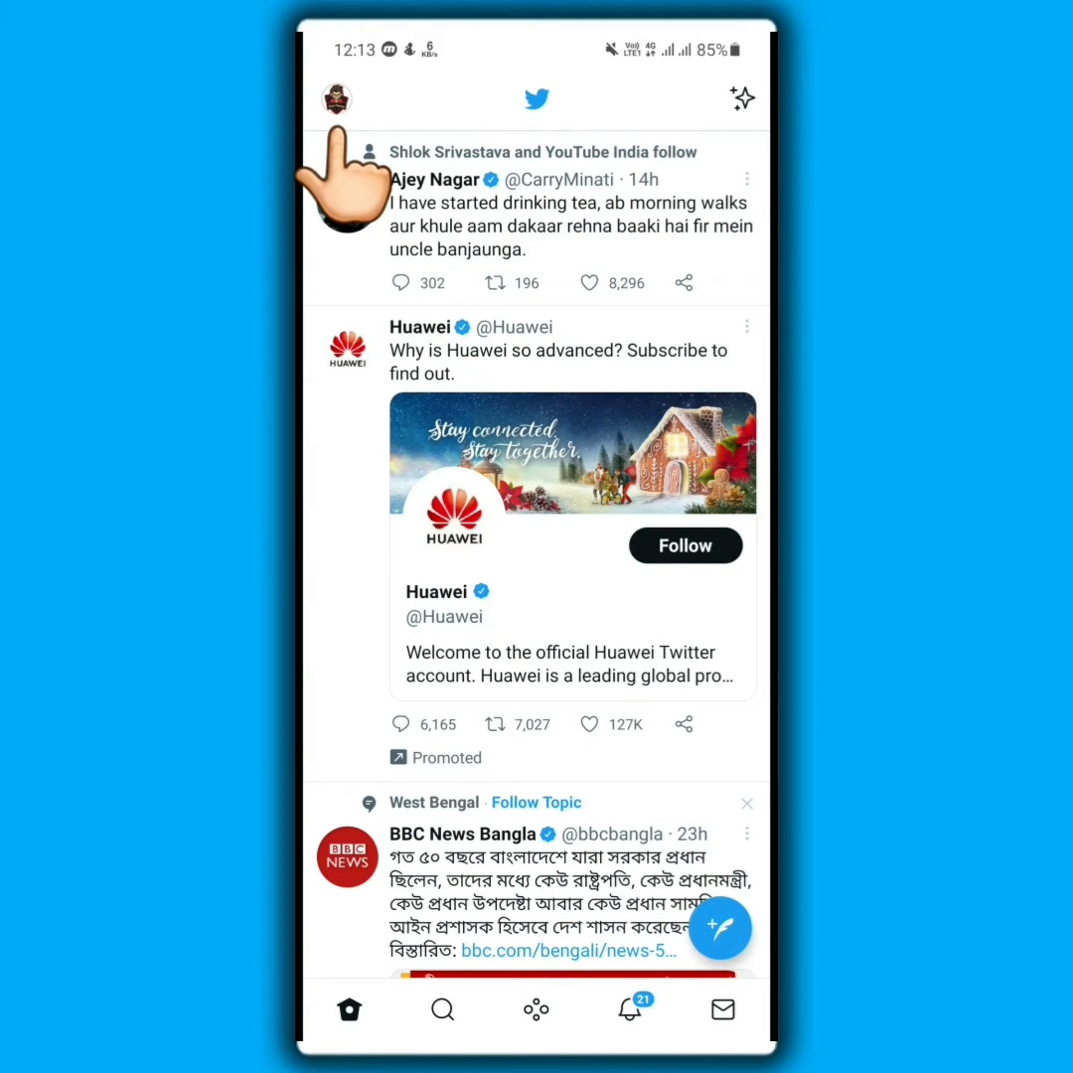
- Reach Twitter's Settings and privacy page from the account side drawer
left_click(335, 99)
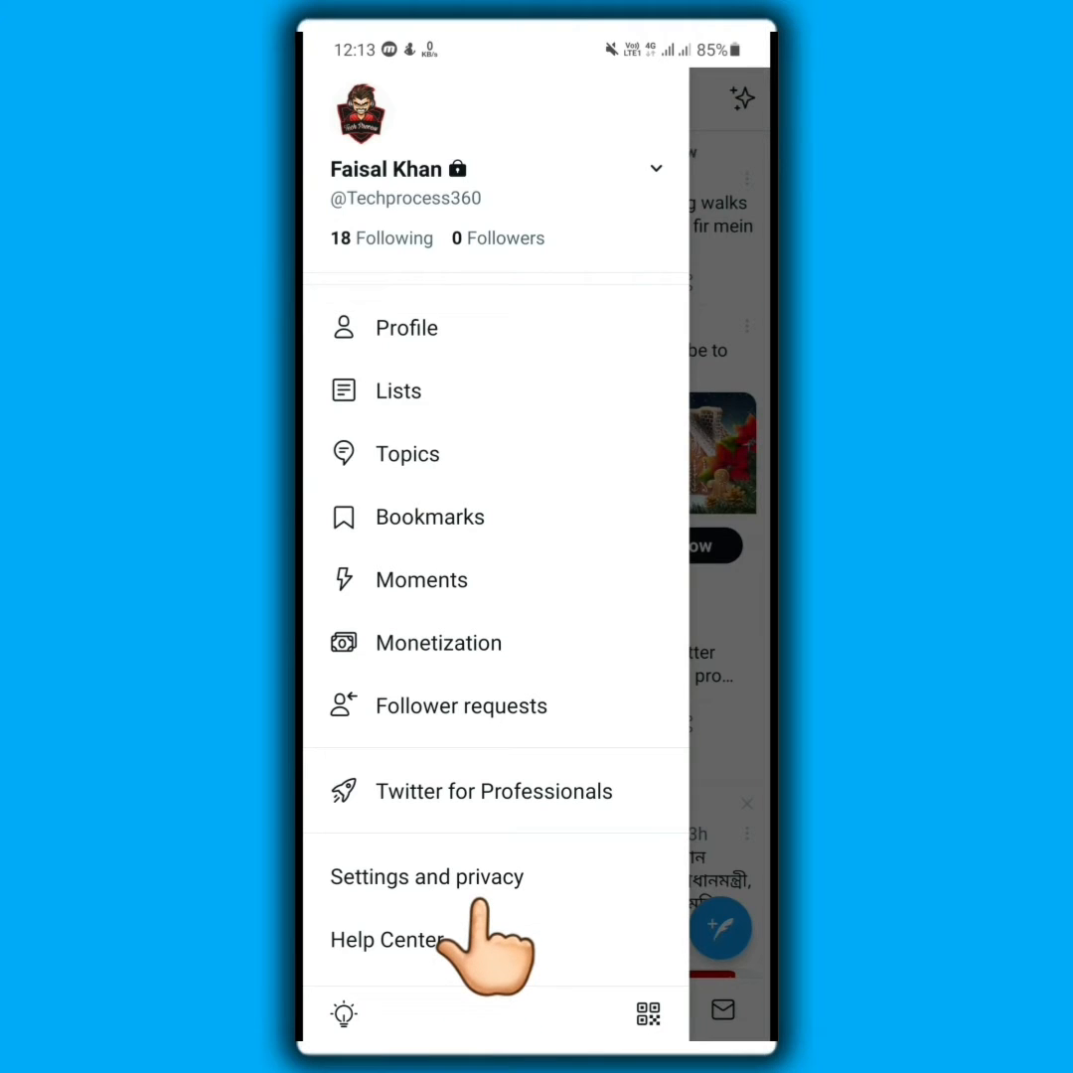
left_click(426, 876)
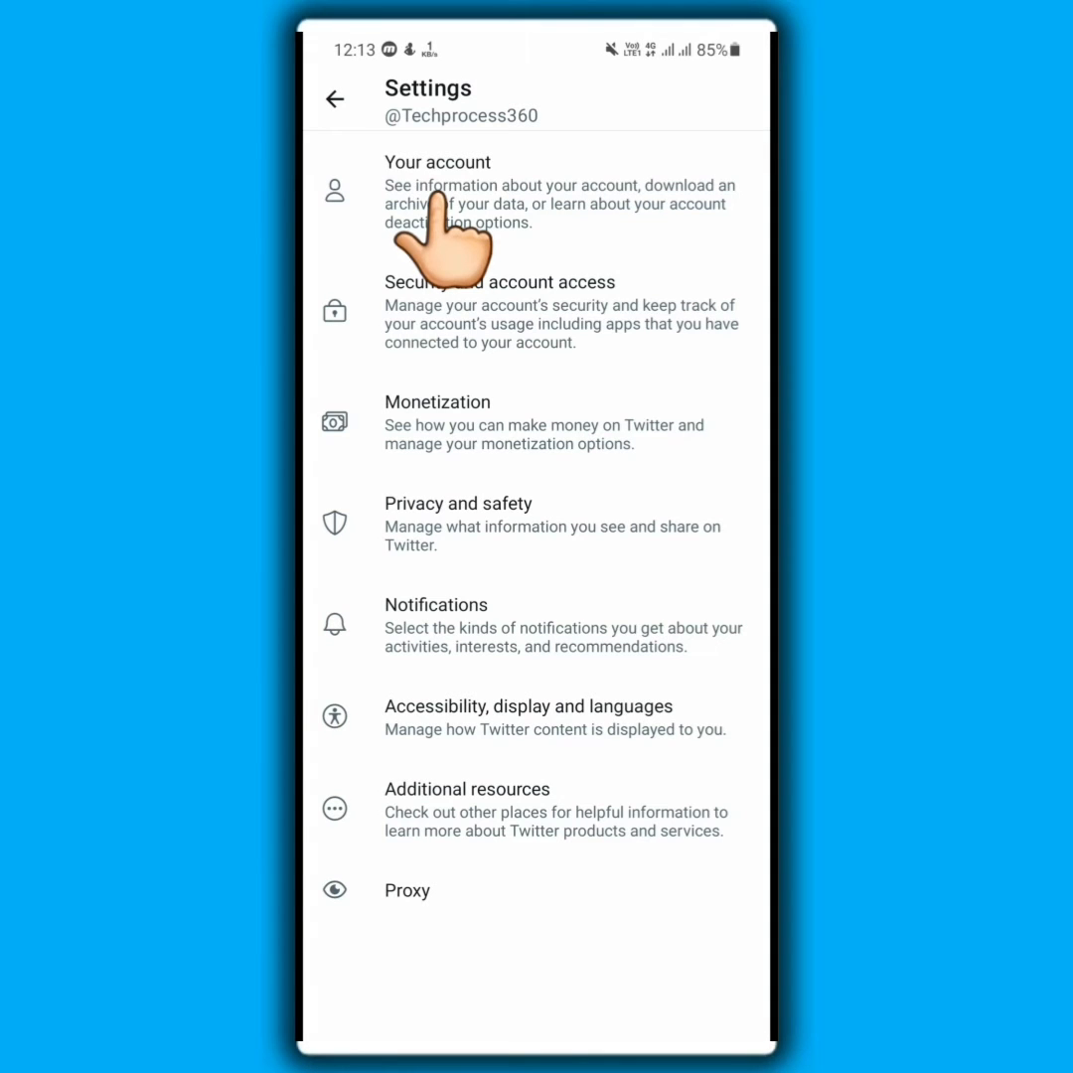
- View the Change your password option under Your account settings
left_click(437, 188)
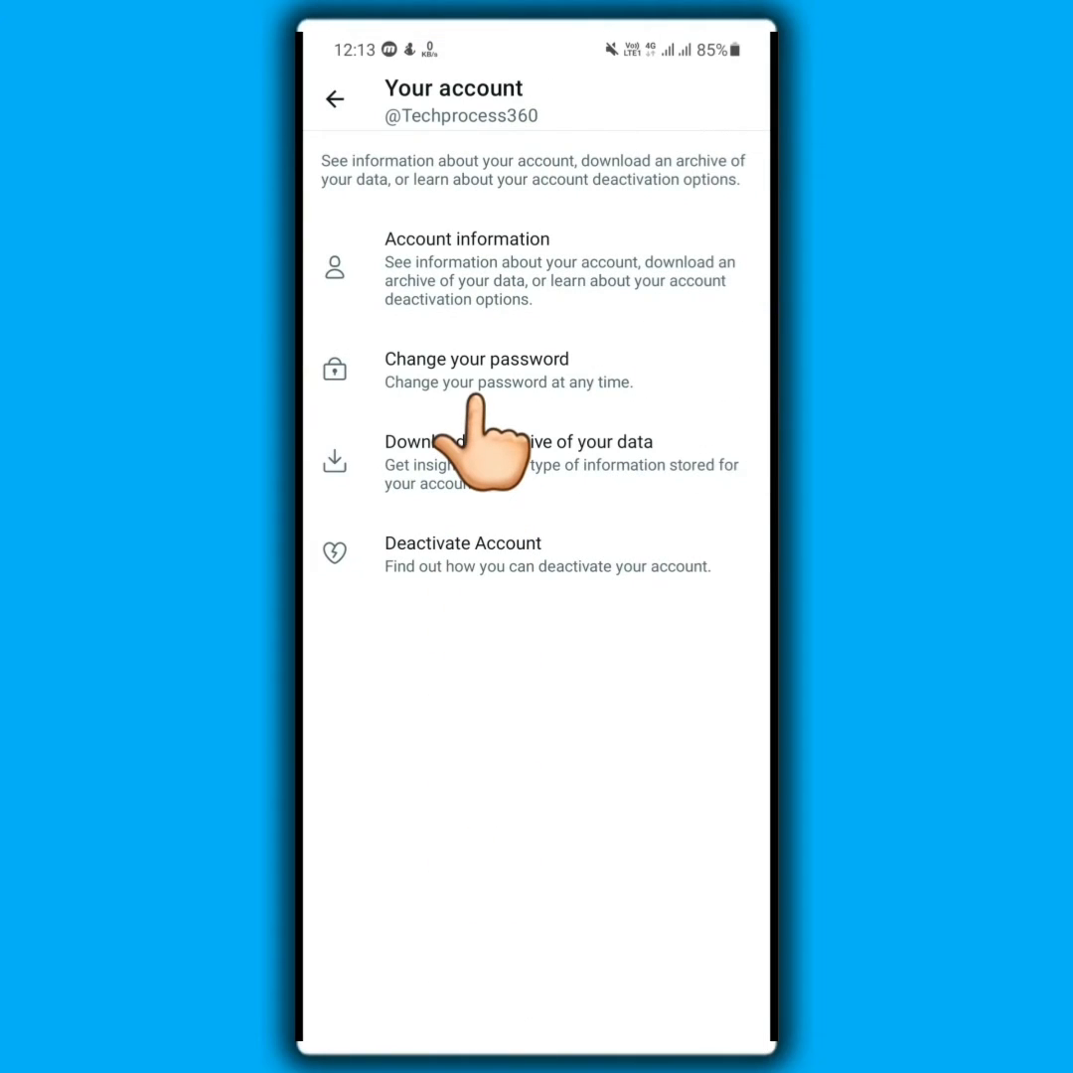
left_click(477, 358)
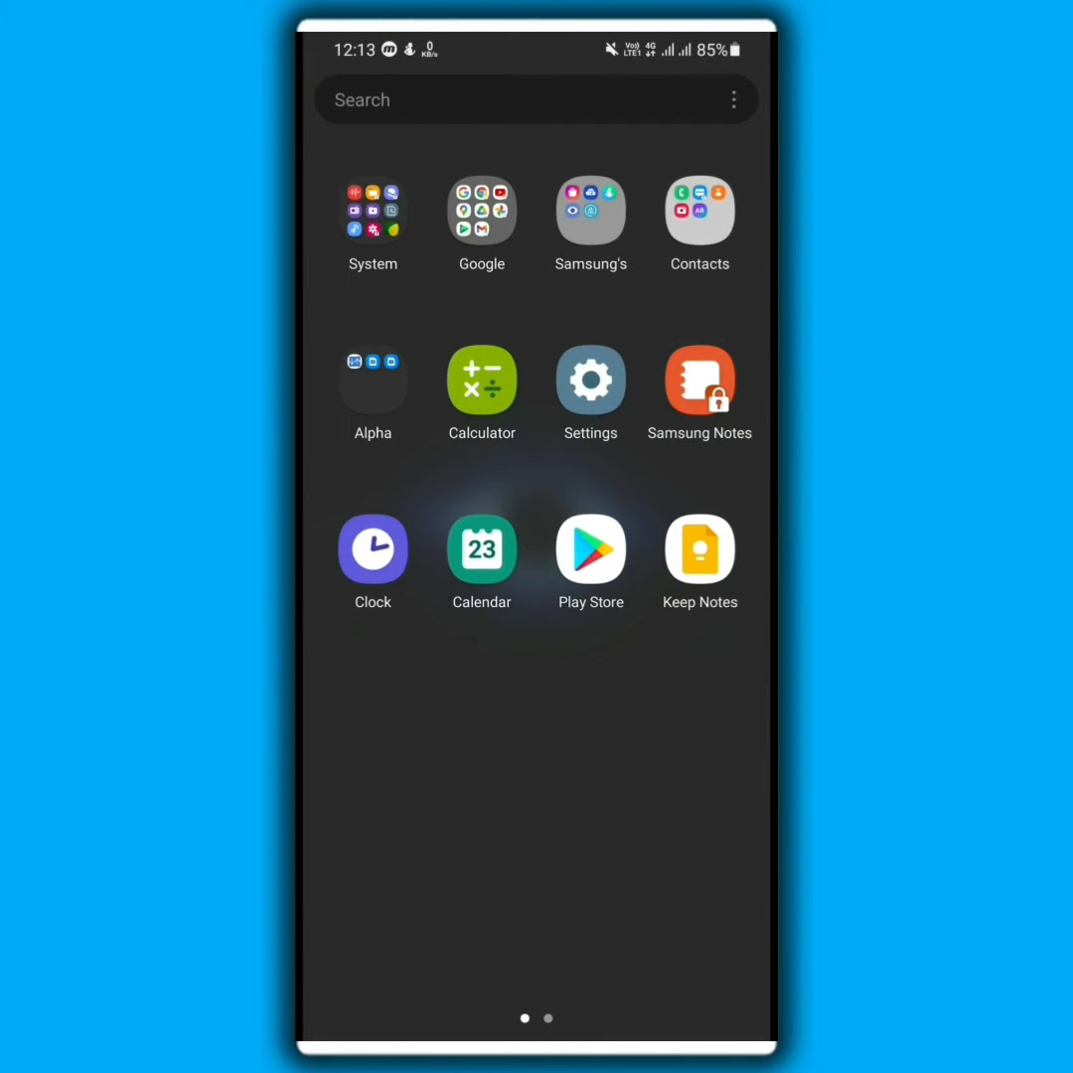
- Launch Gmail from the Google apps folder in the app drawer
left_click(481, 210)
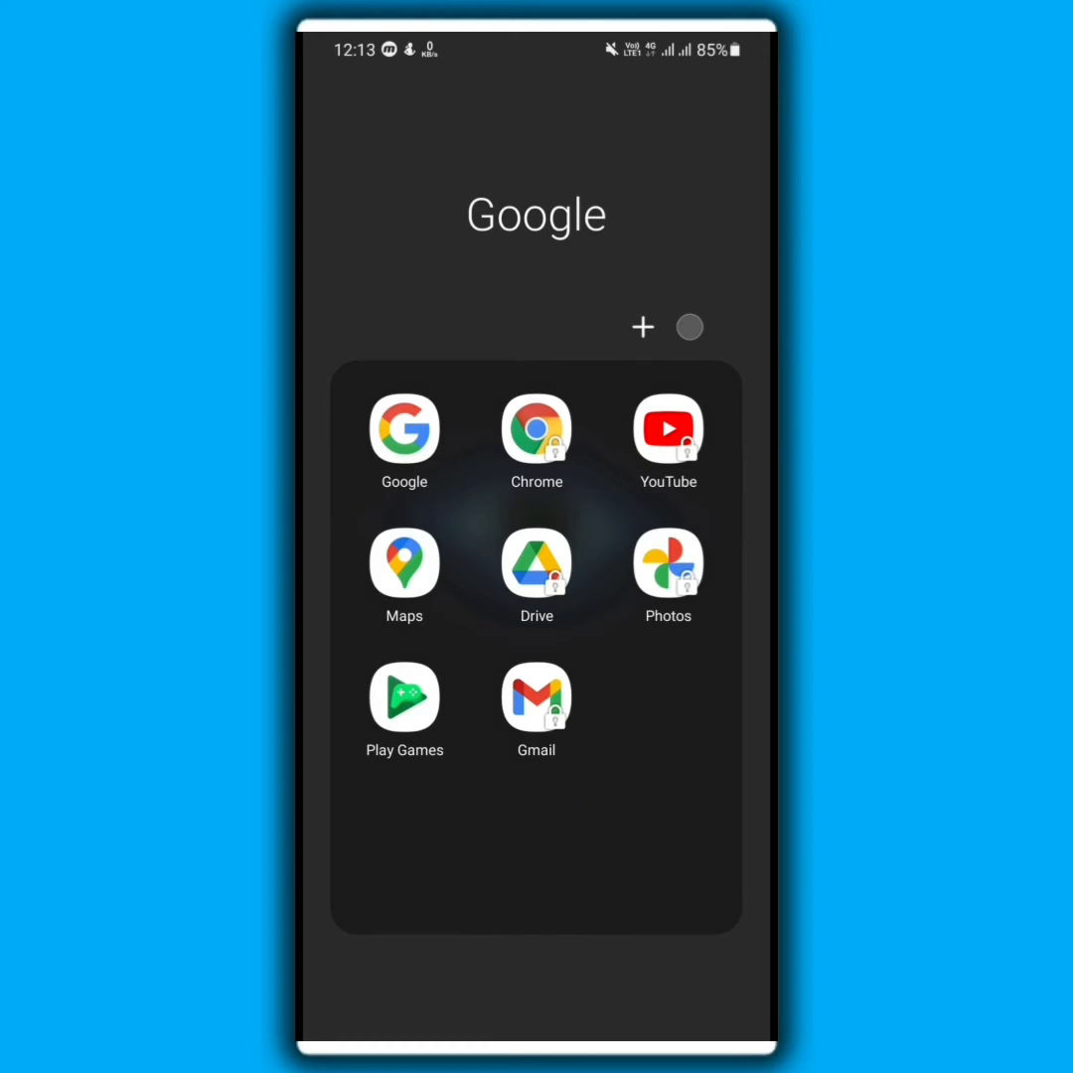
left_click(536, 693)
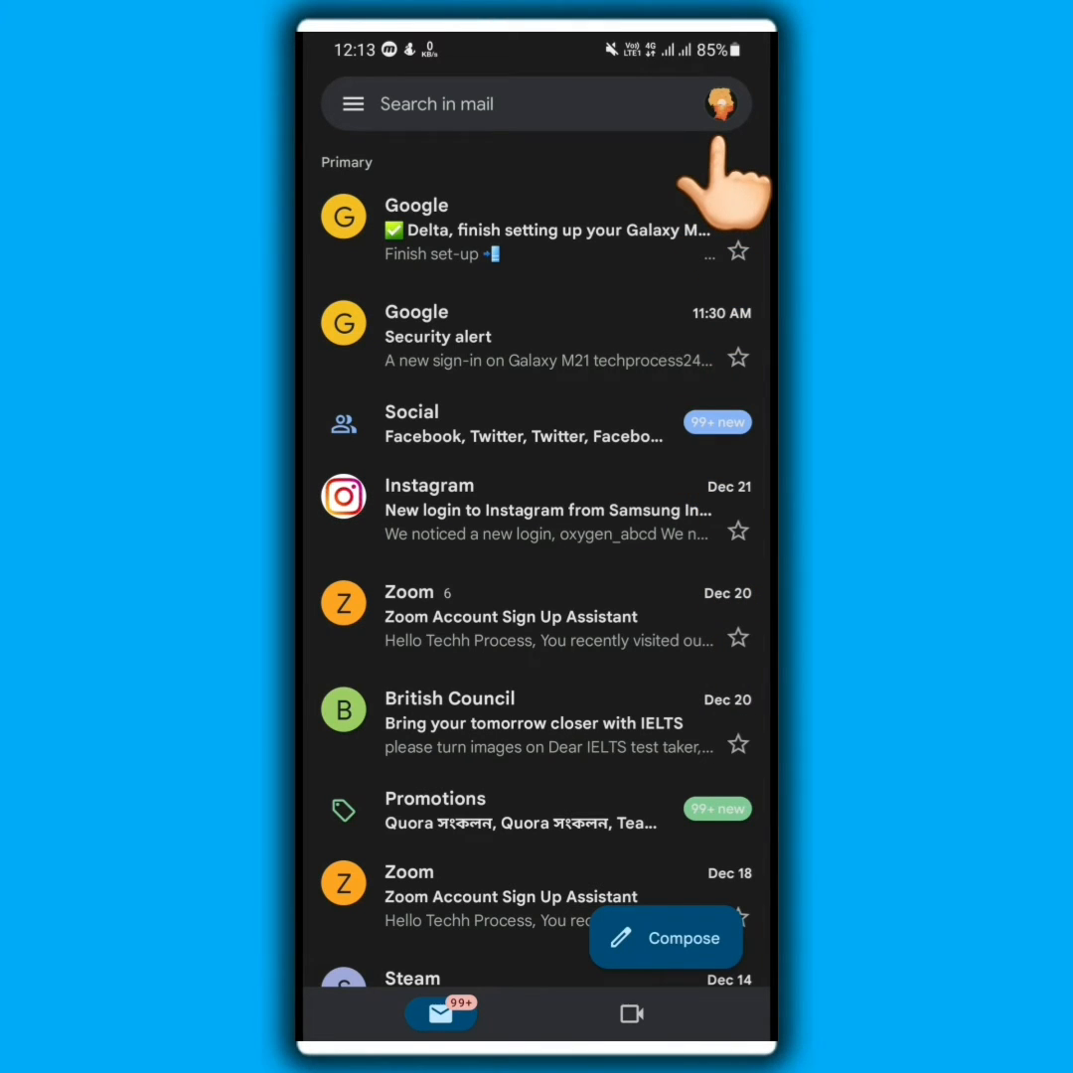
- Go to Manage your Google Account from the Gmail profile menu
left_click(723, 103)
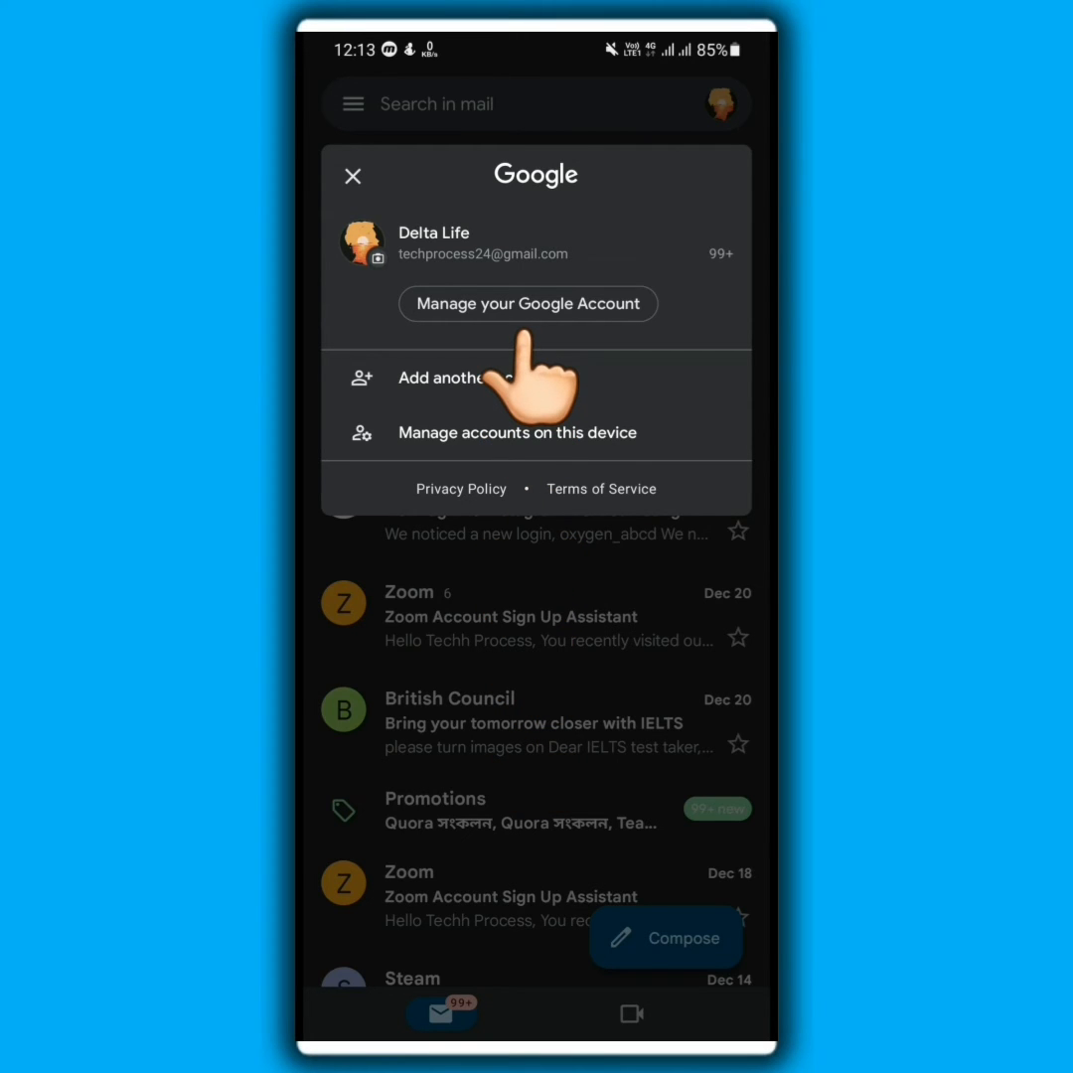
left_click(529, 302)
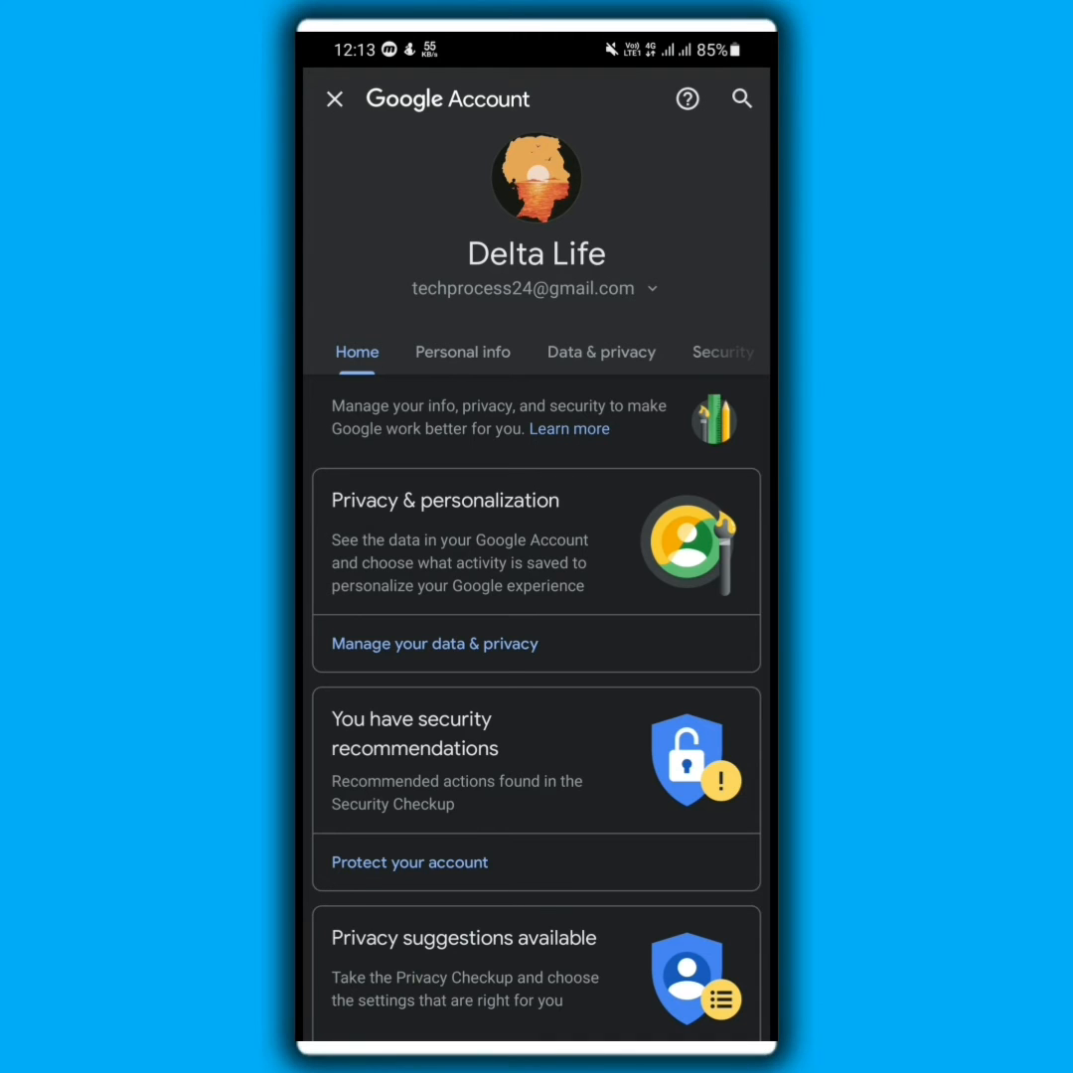
- In the Security section, locate Password Manager and view the saved twitter.com login entry
left_click(461, 351)
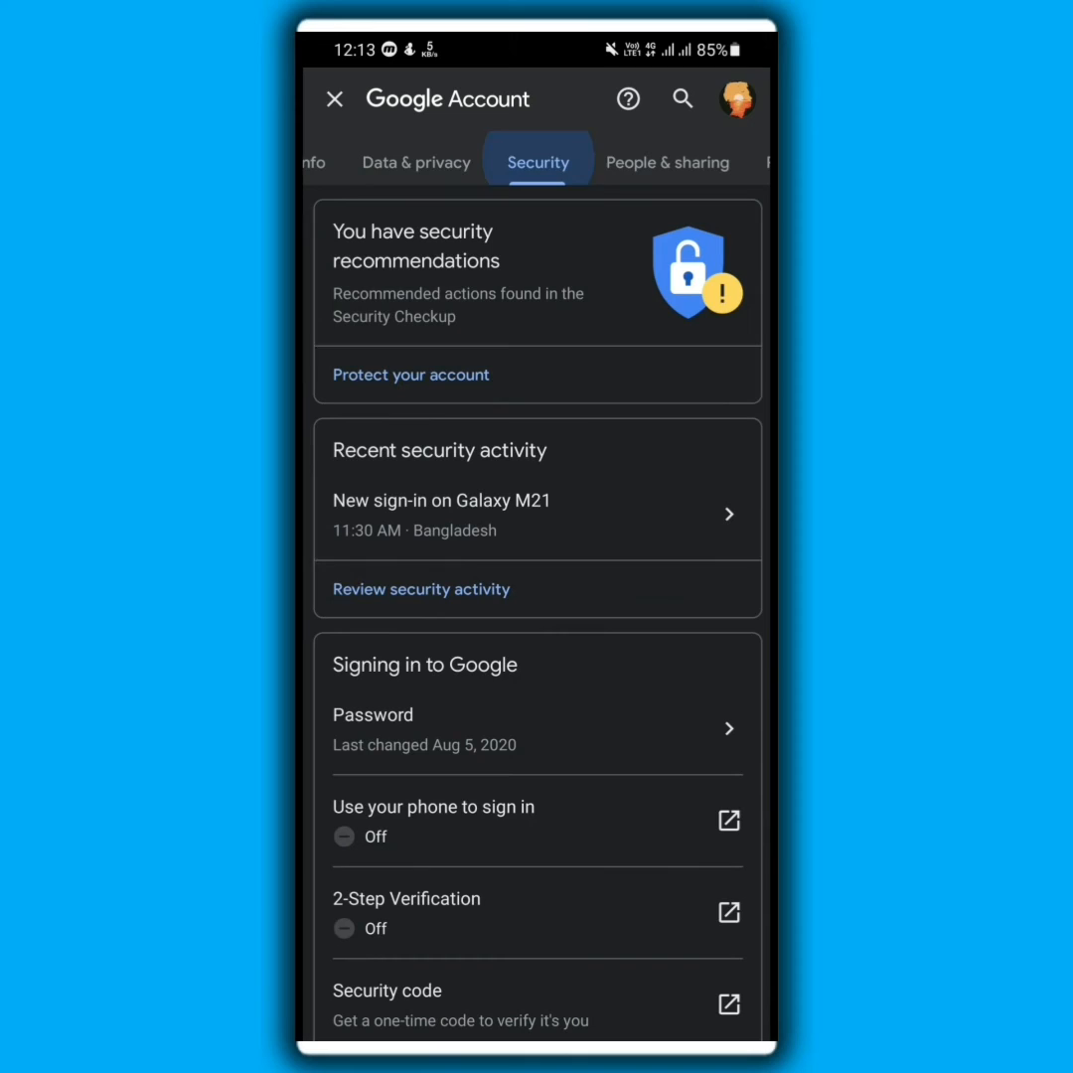
left_click(536, 159)
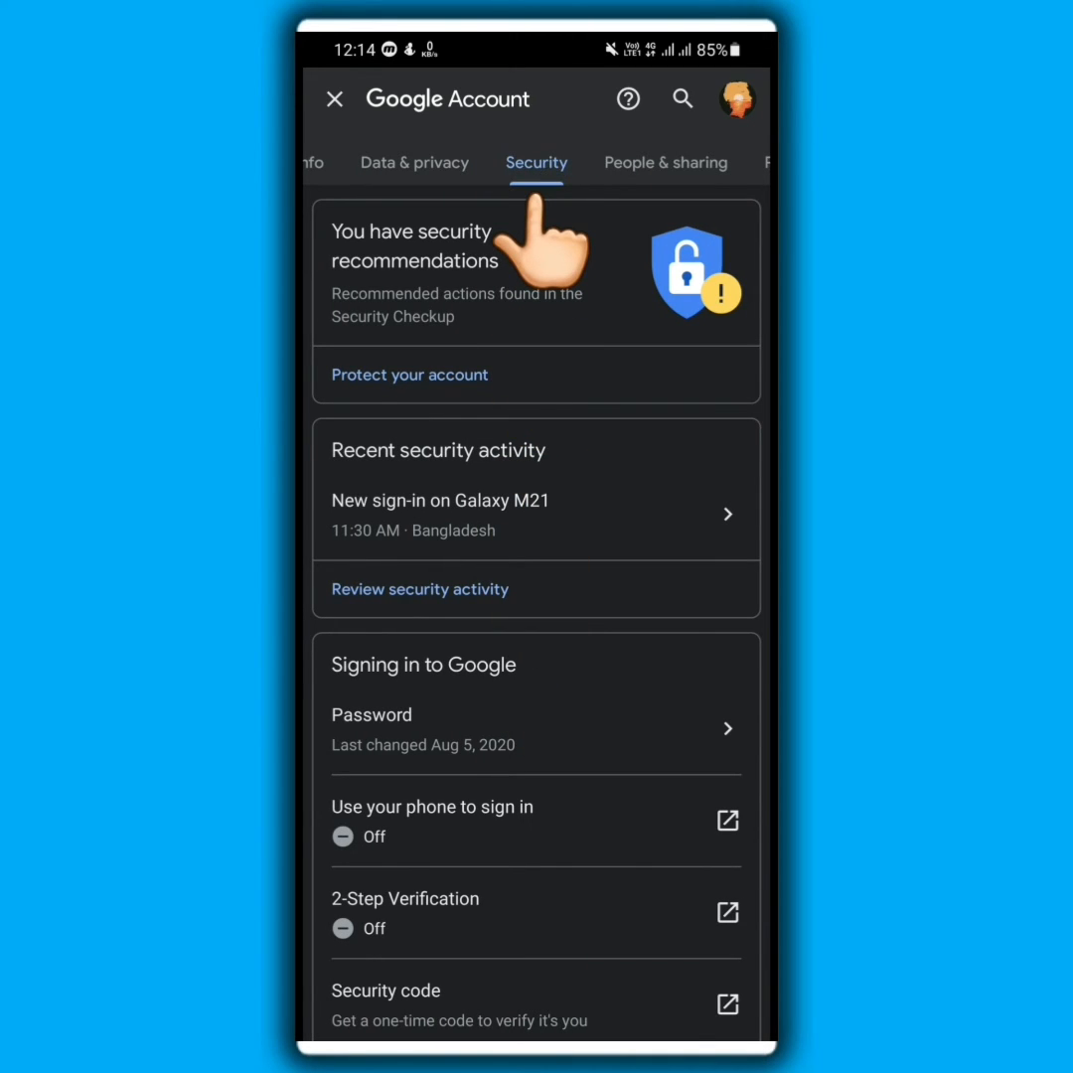
left_click(536, 162)
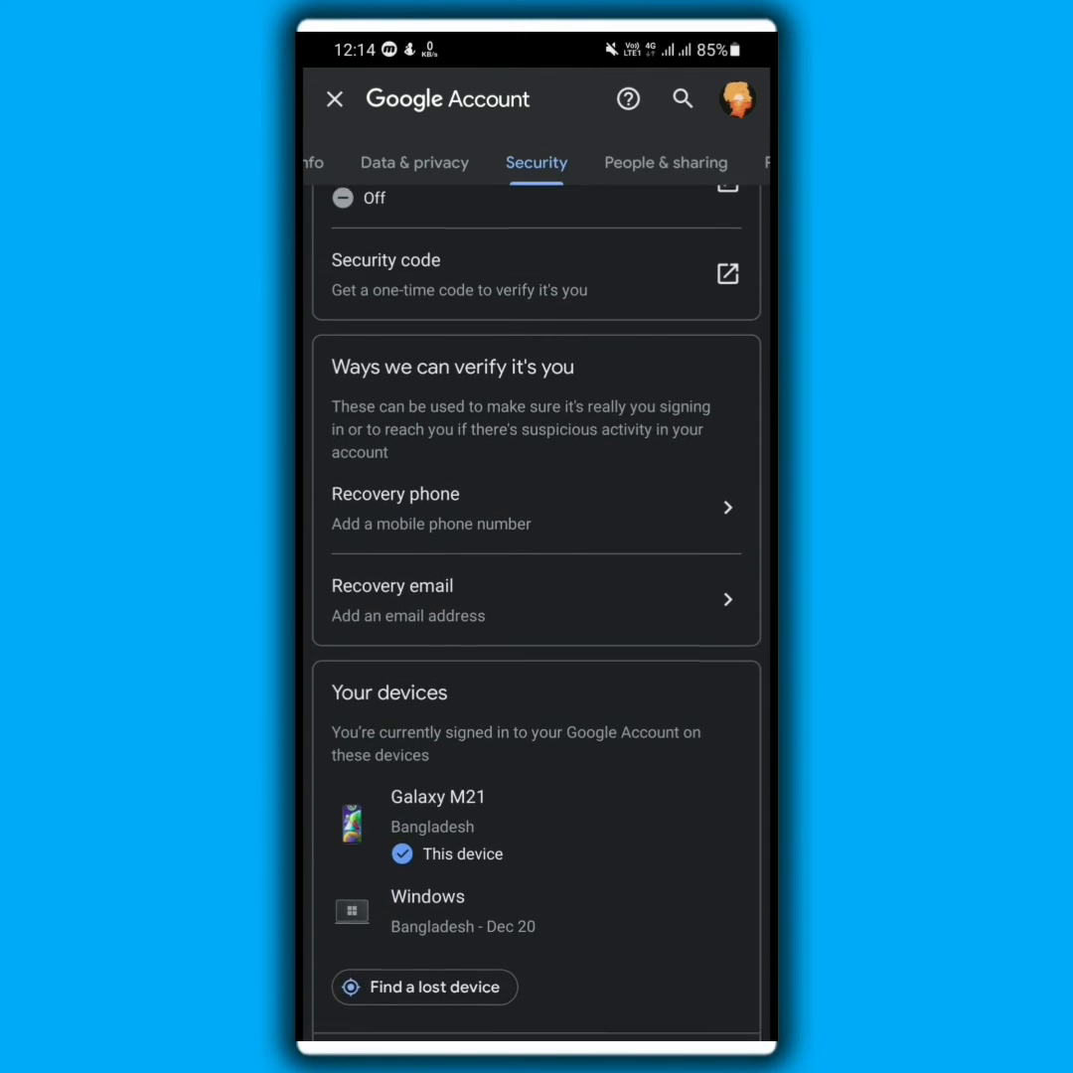
scroll("down", 3)
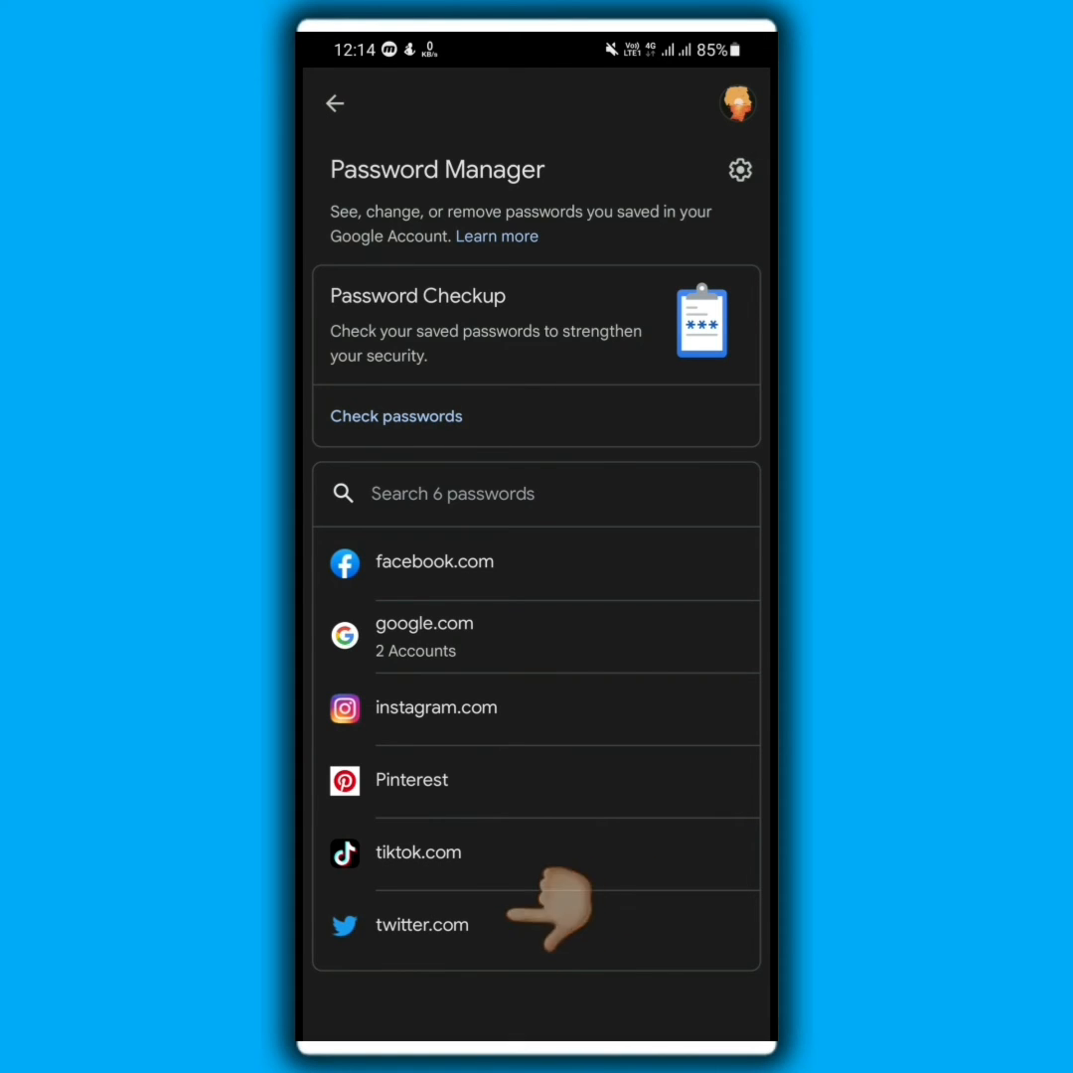
left_click(422, 923)
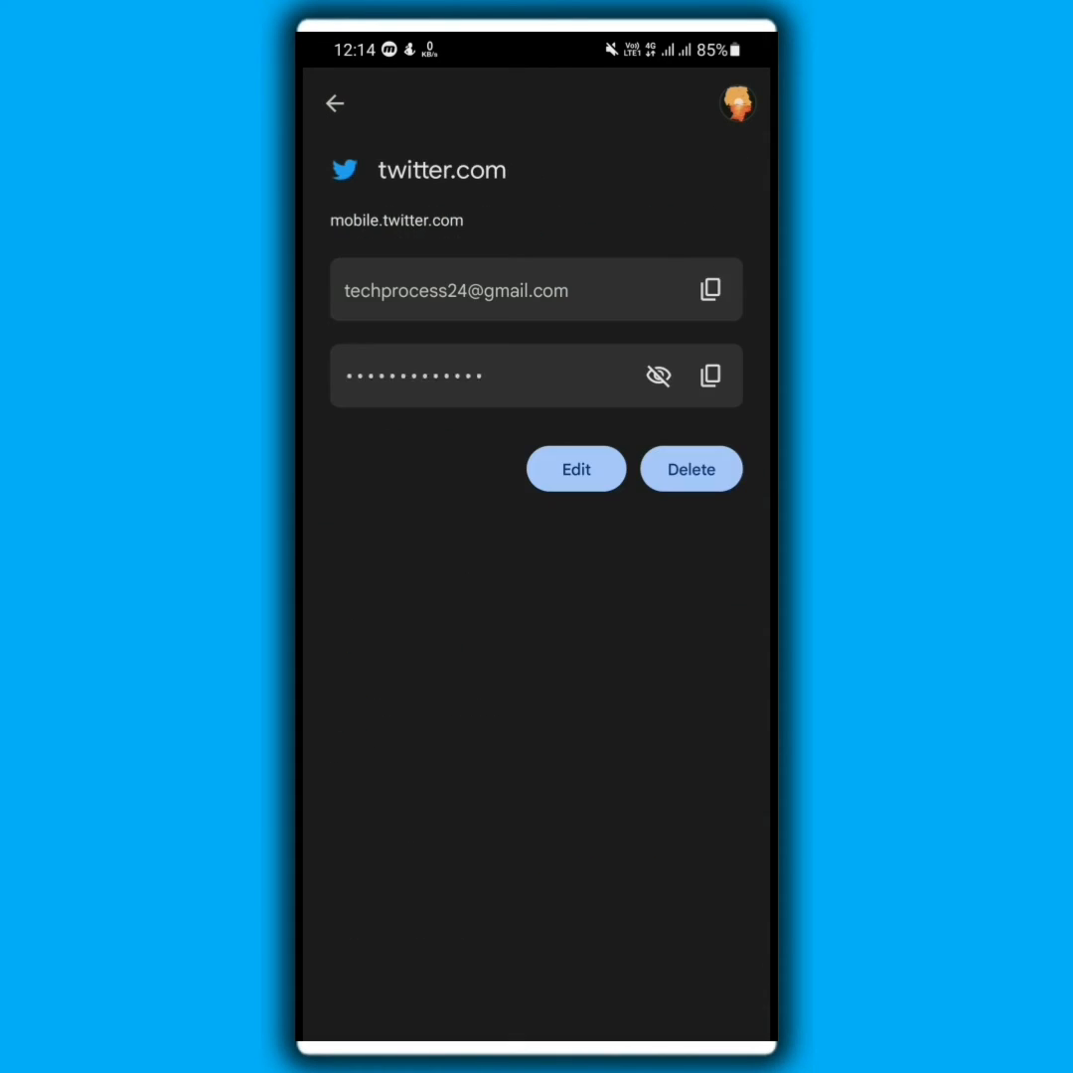